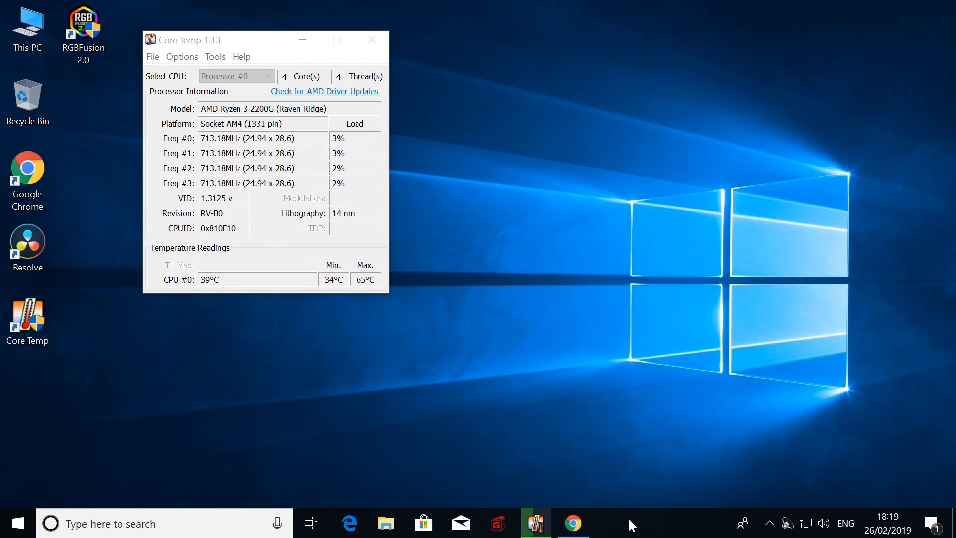
Browse Gigabyte's RGB Fusion page in Chrome, then return to the B450M GAMING support page.
left_click(571, 523)
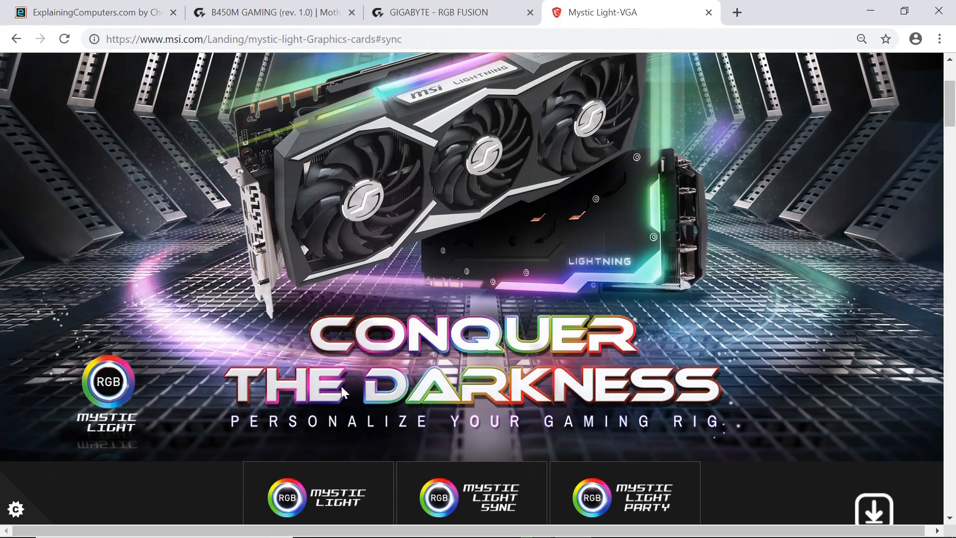
left_click(439, 12)
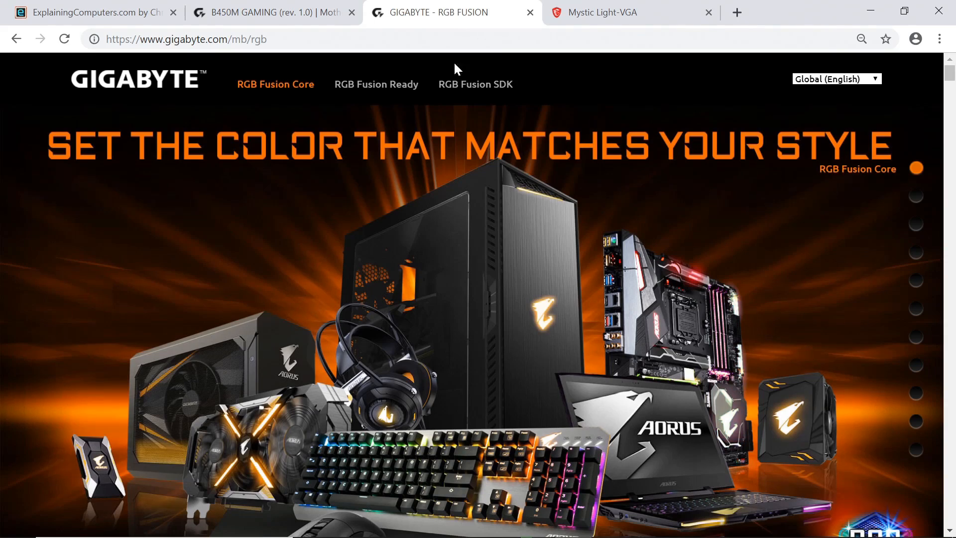
scroll("down", 3)
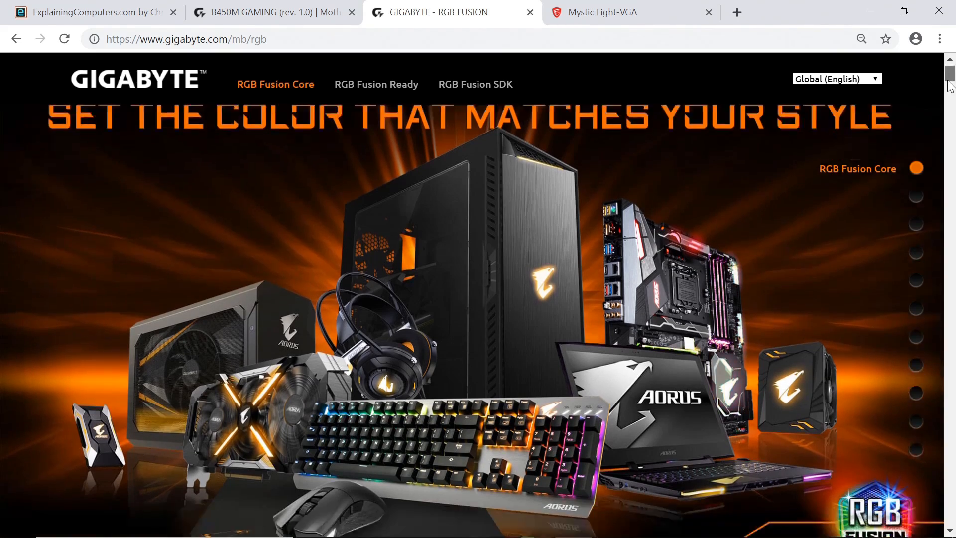
scroll("down", 3)
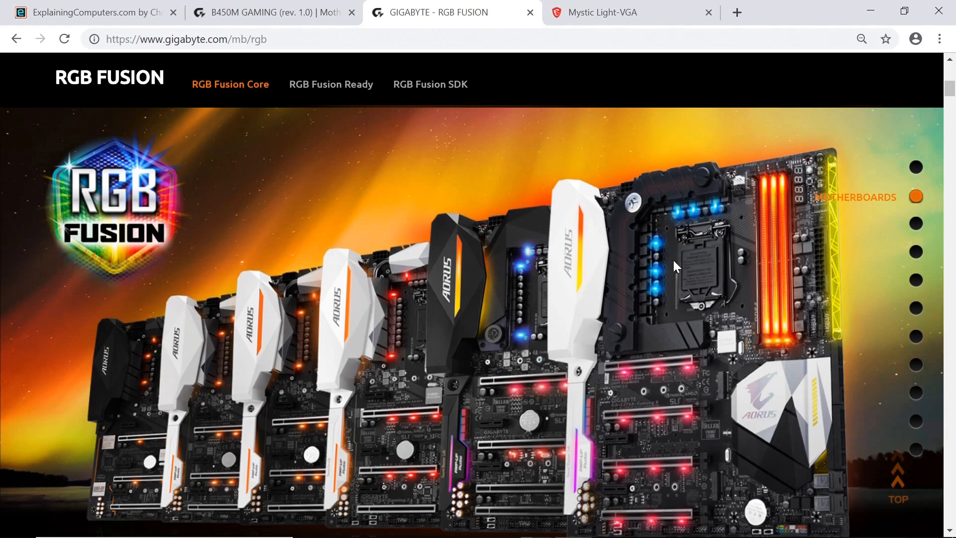
left_click(272, 12)
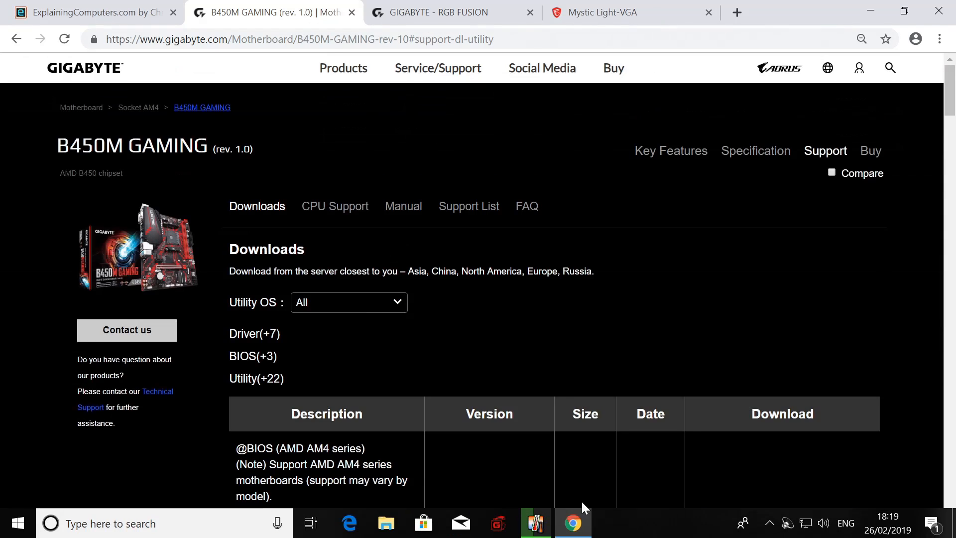
Scroll the Utility downloads to the RGB Fusion entry, version B19.0116.1, 53.97 MB.
scroll("down", 3)
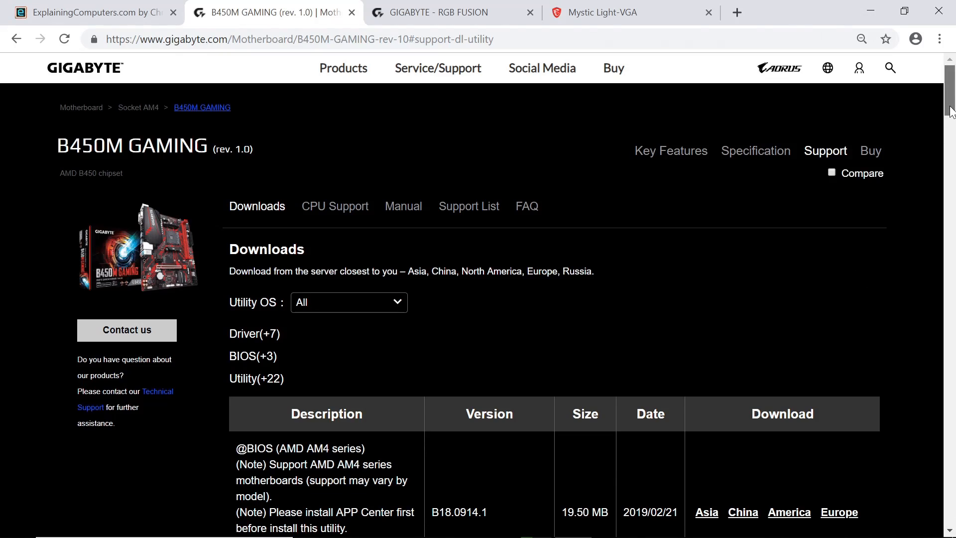
scroll("down", 3)
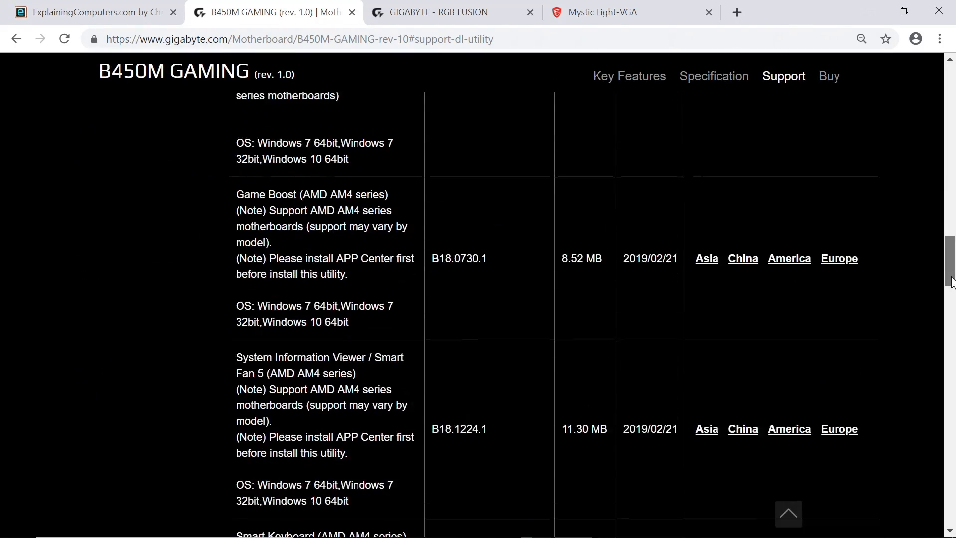
scroll("down", 3)
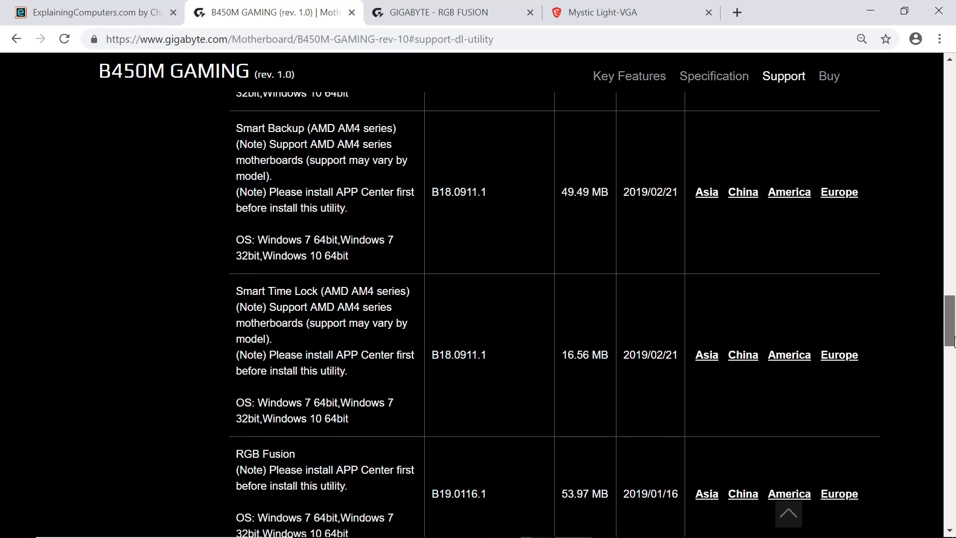
scroll("down", 3)
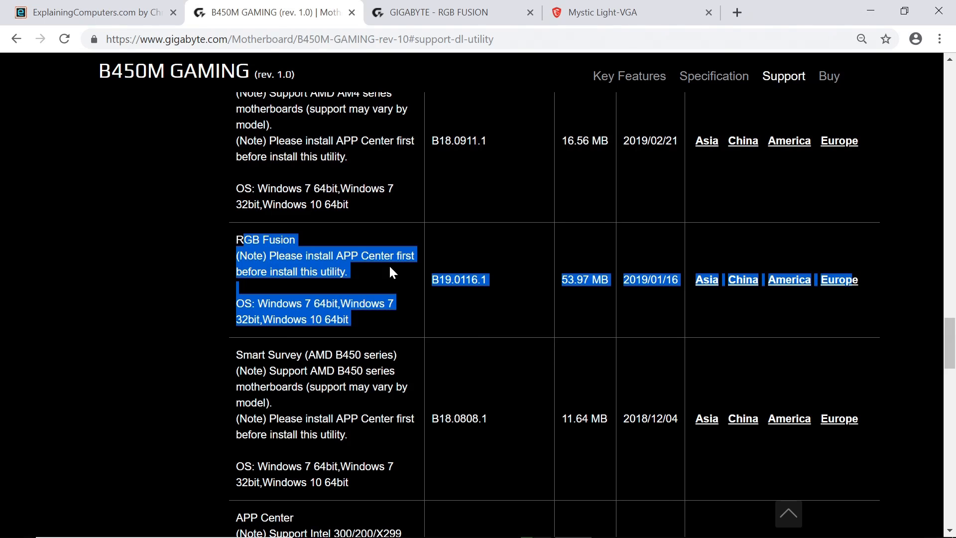
mouse_move(462, 273)
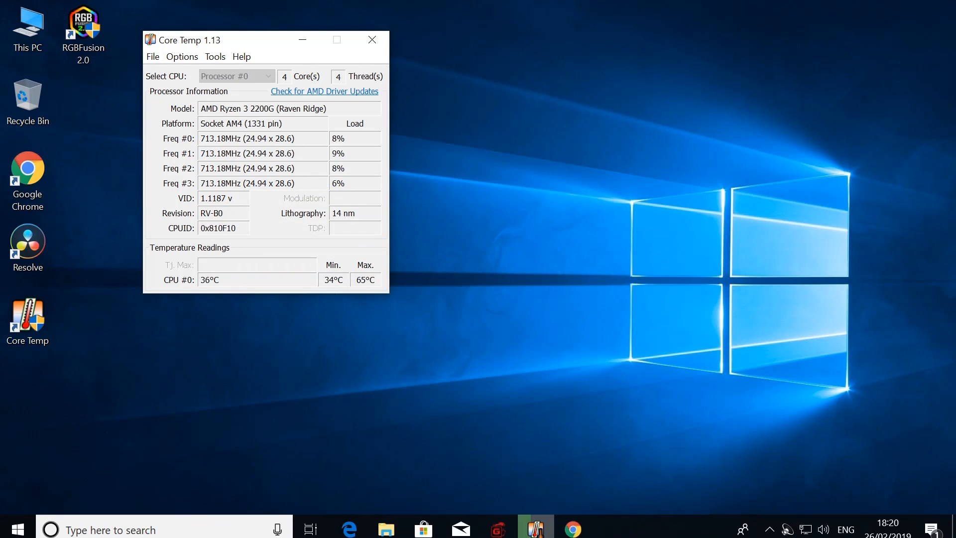
Launch RGB Fusion 2.0 and select the LED_C1 strip on the B450M GAMING board diagram.
left_click(768, 528)
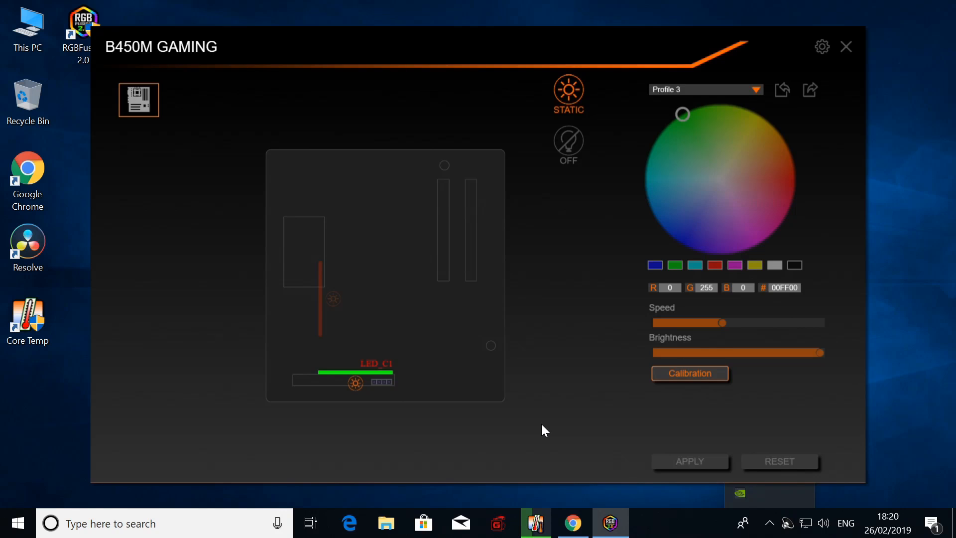
mouse_move(356, 275)
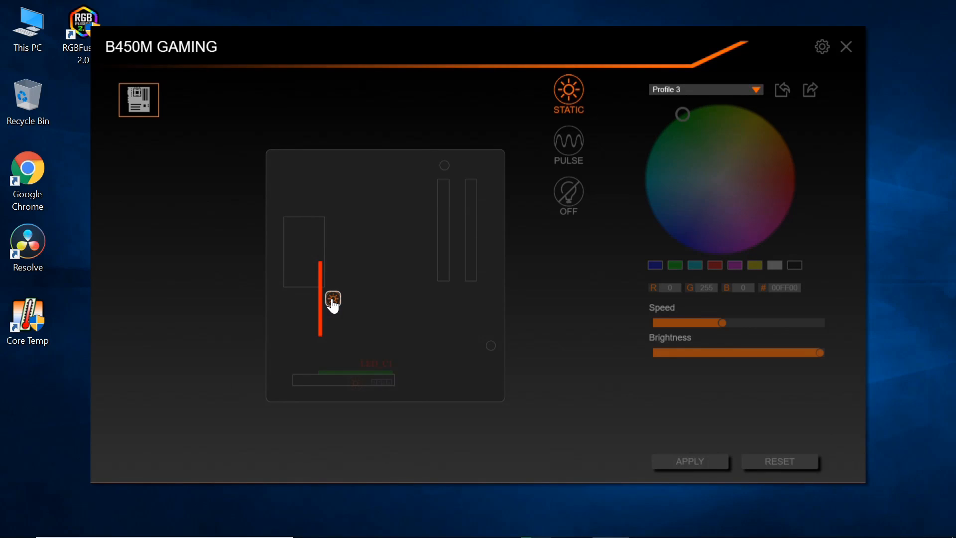
mouse_move(384, 307)
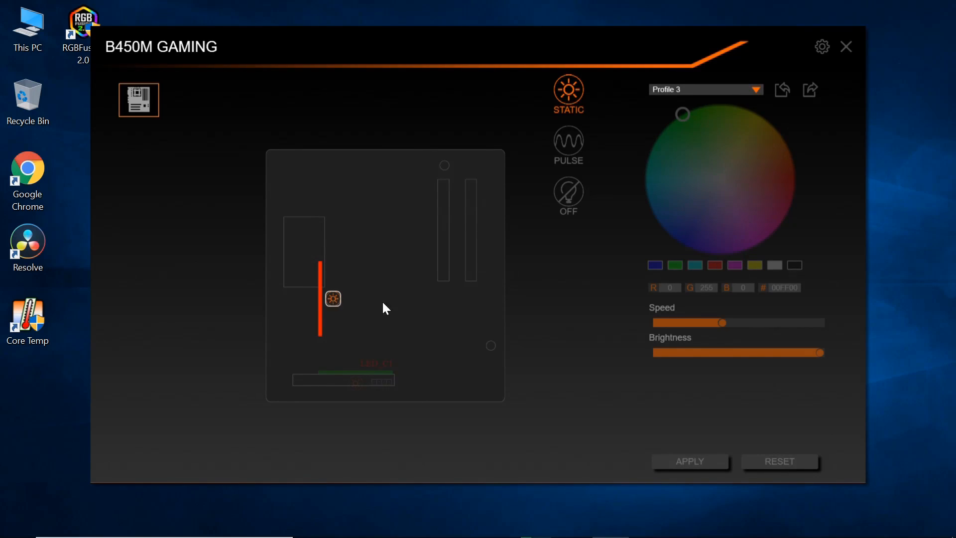
mouse_move(379, 383)
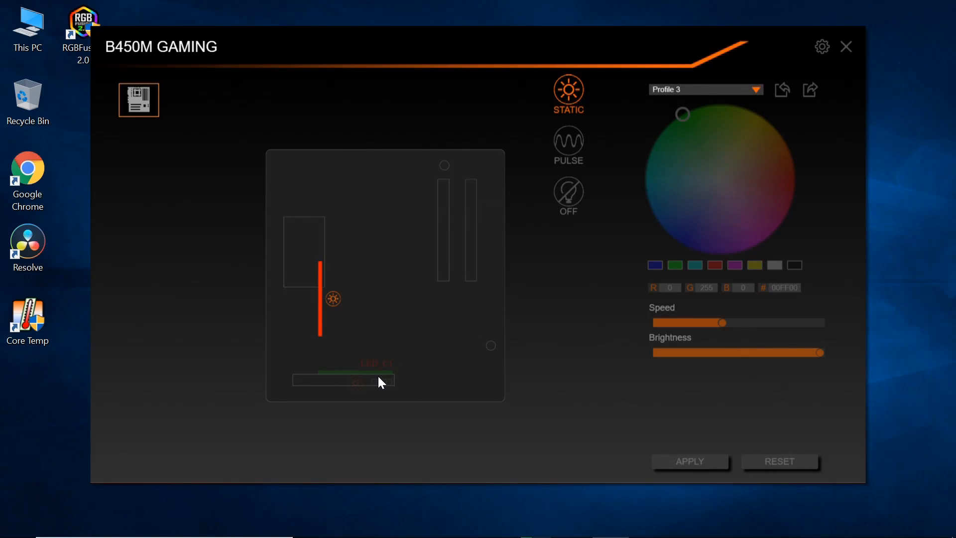
left_click(355, 382)
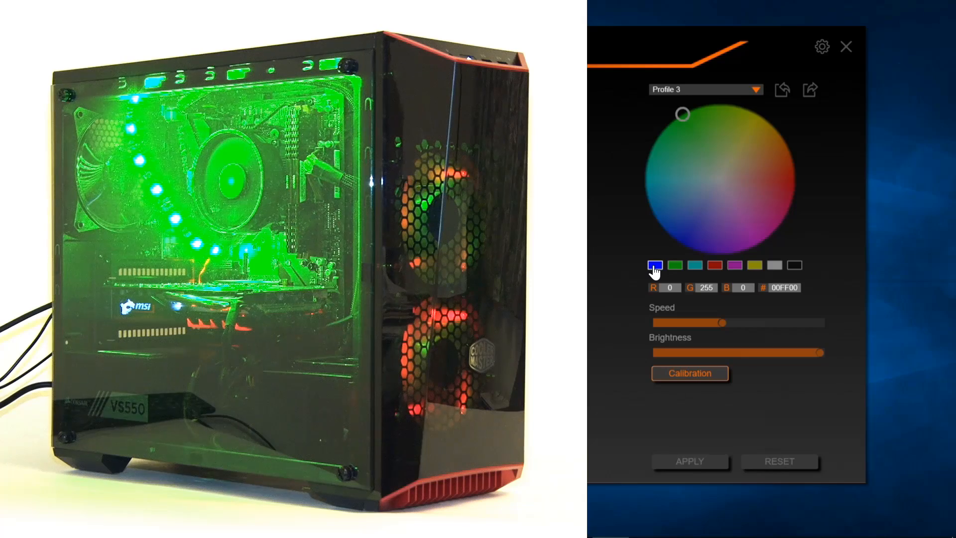
Preview blue and red on the LED strip, then apply green 00FF00.
left_click(656, 264)
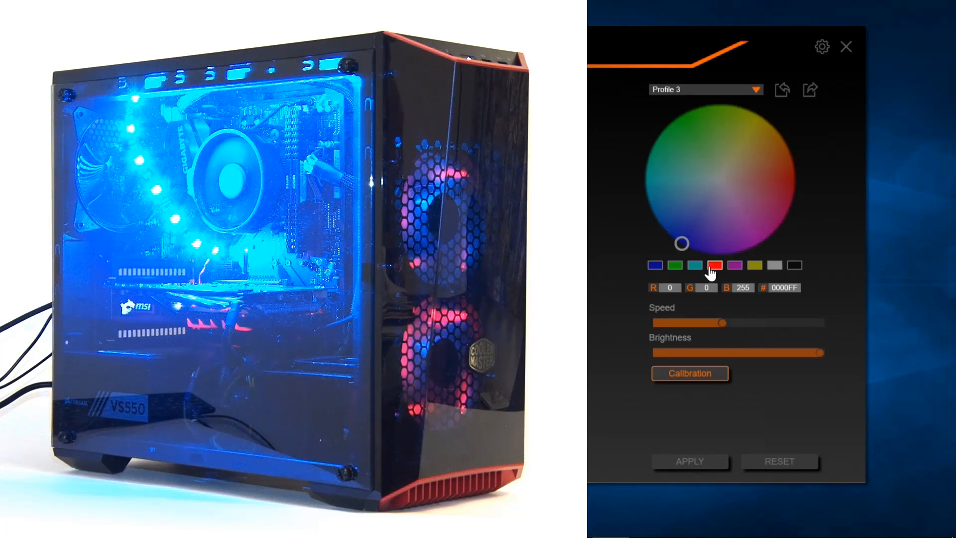
left_click(714, 265)
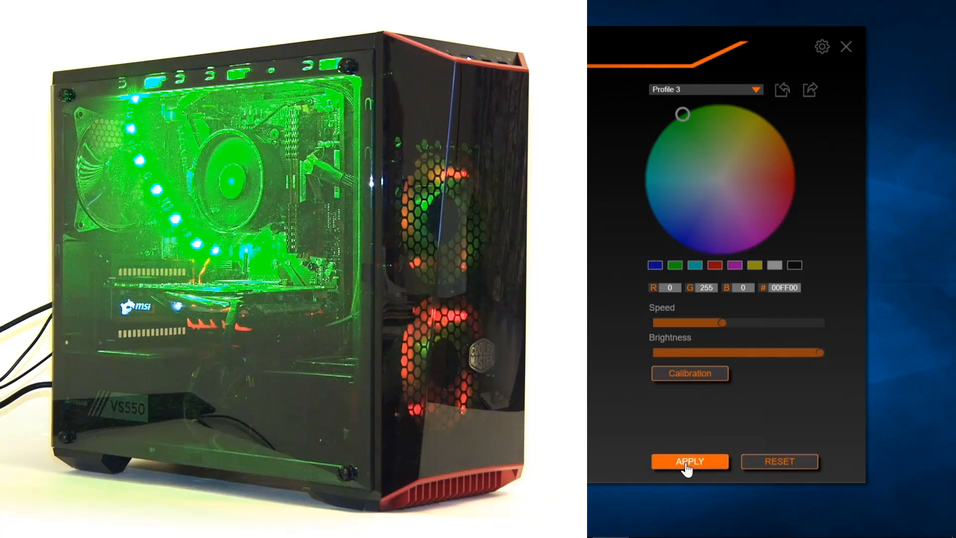
left_click(689, 461)
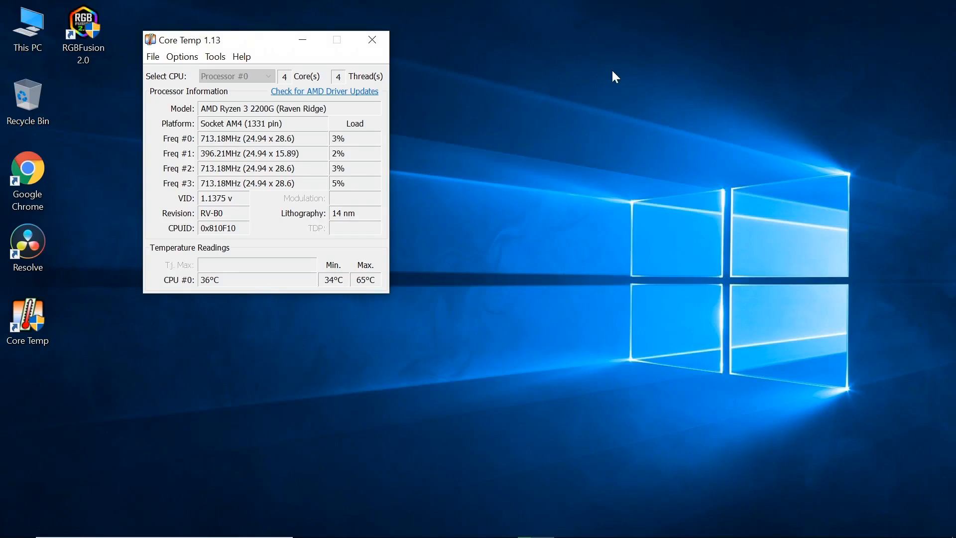
mouse_move(535, 272)
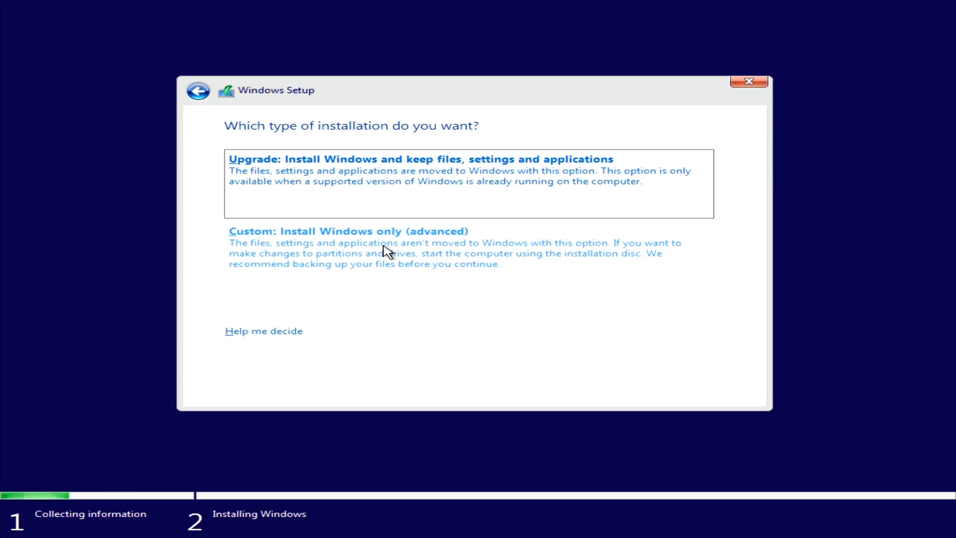
Choose 'Custom: Install Windows only (advanced)' to reach the Drive 0 111.8 GB location page.
left_click(347, 231)
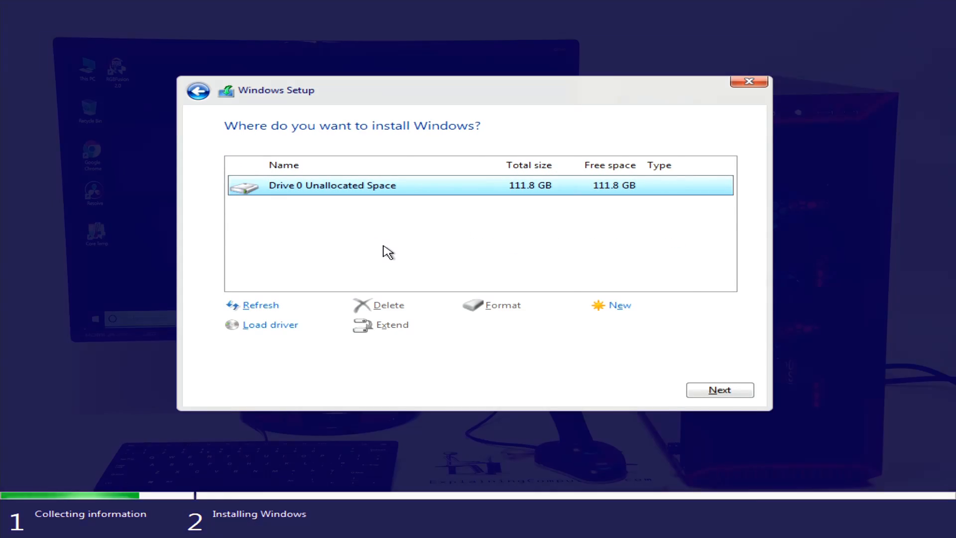